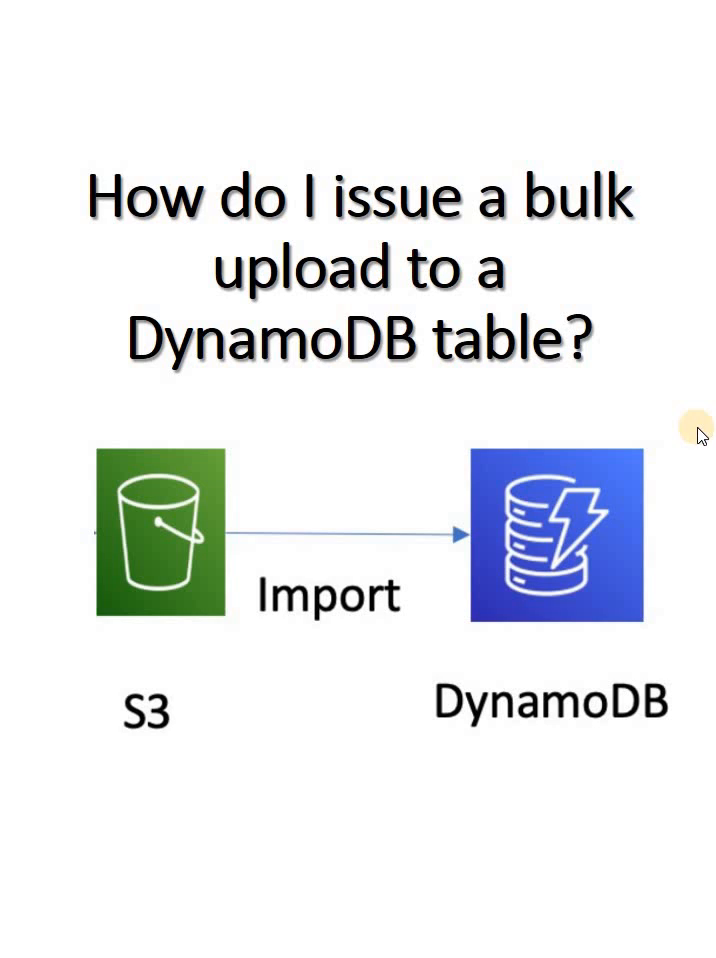
mouse_move(108, 244)
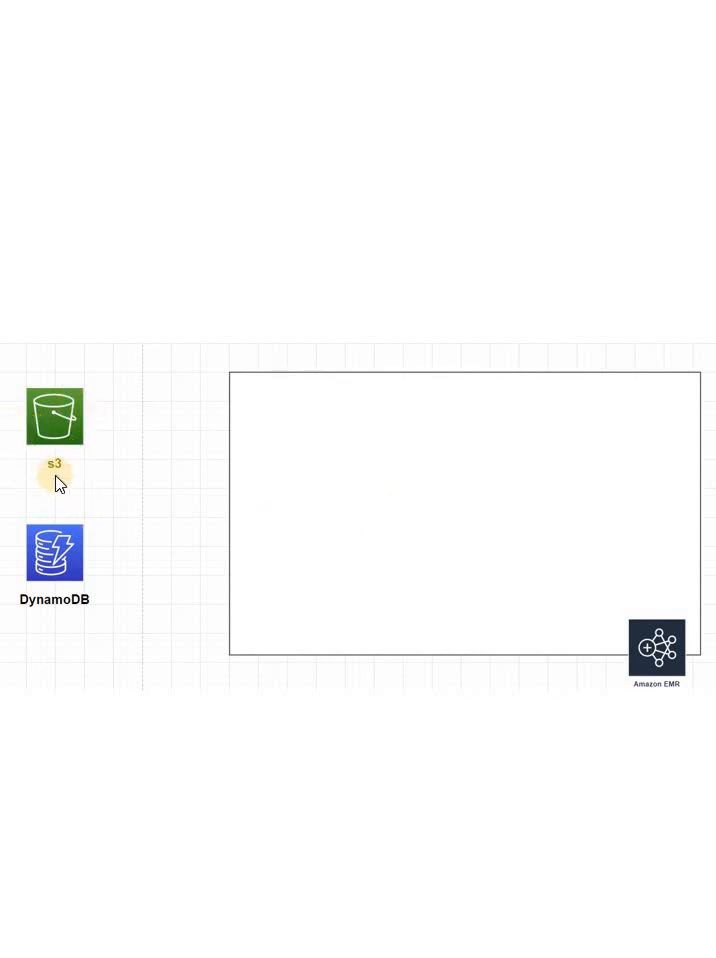
mouse_move(56, 576)
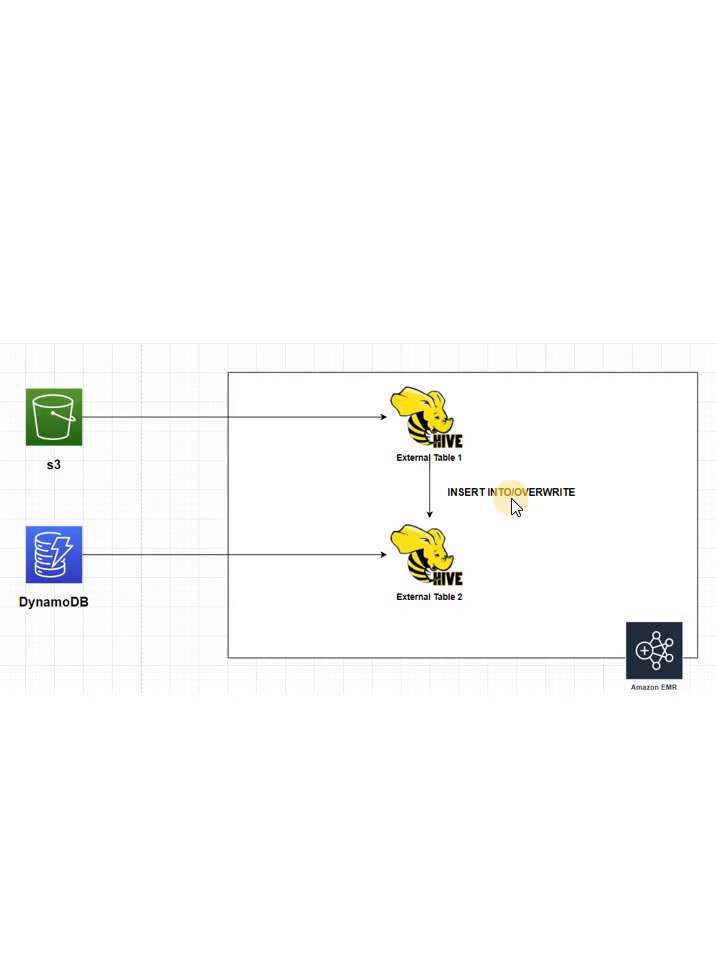
mouse_move(562, 512)
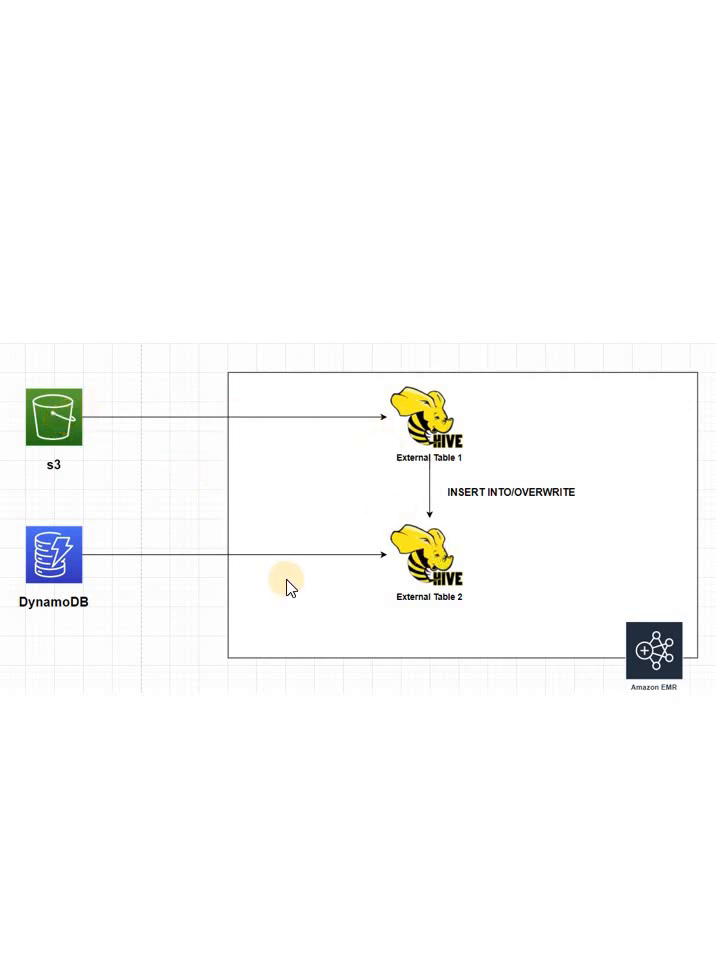
mouse_move(276, 756)
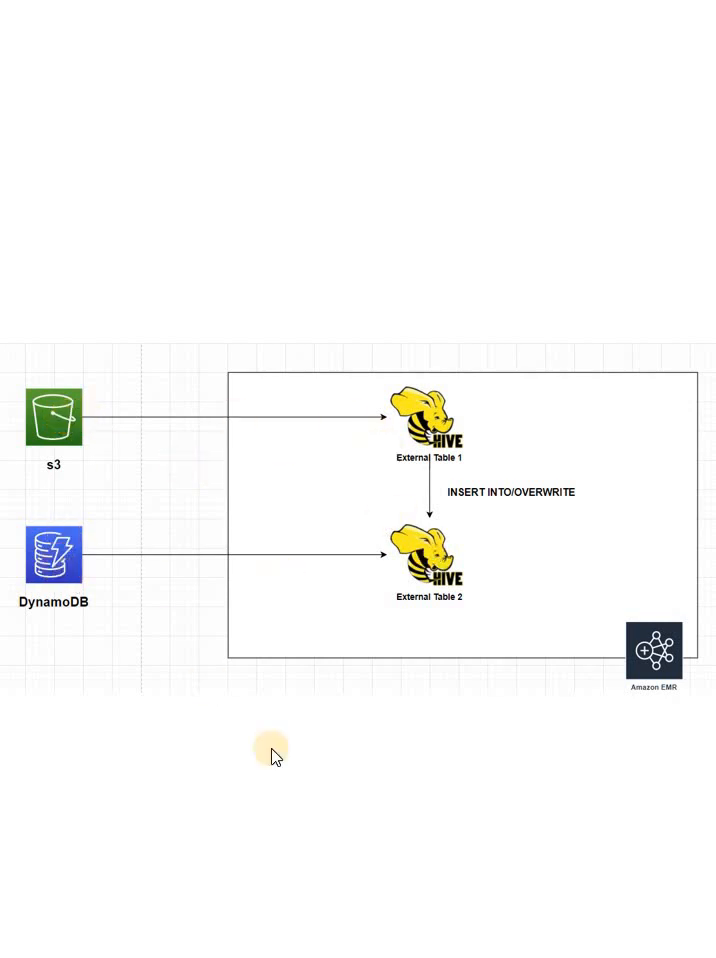